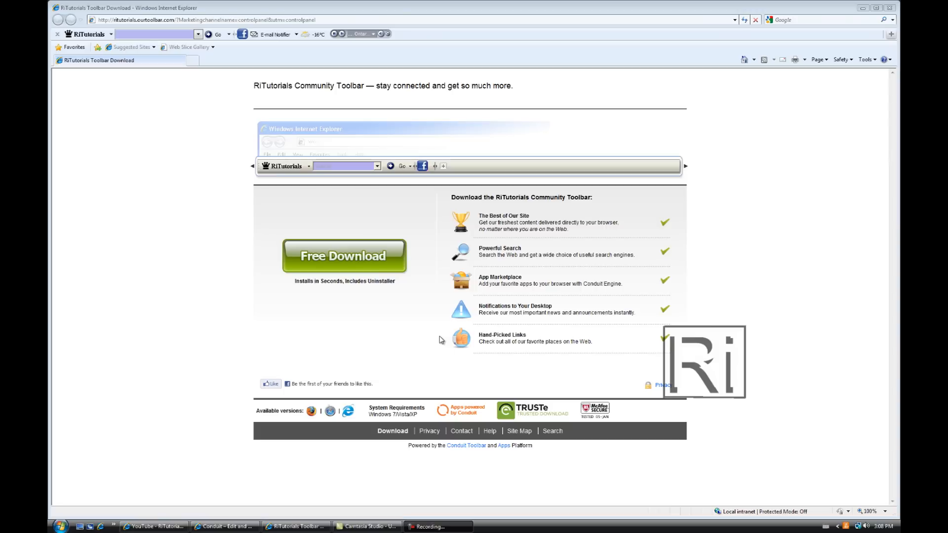
pyautogui.moveTo(447, 279)
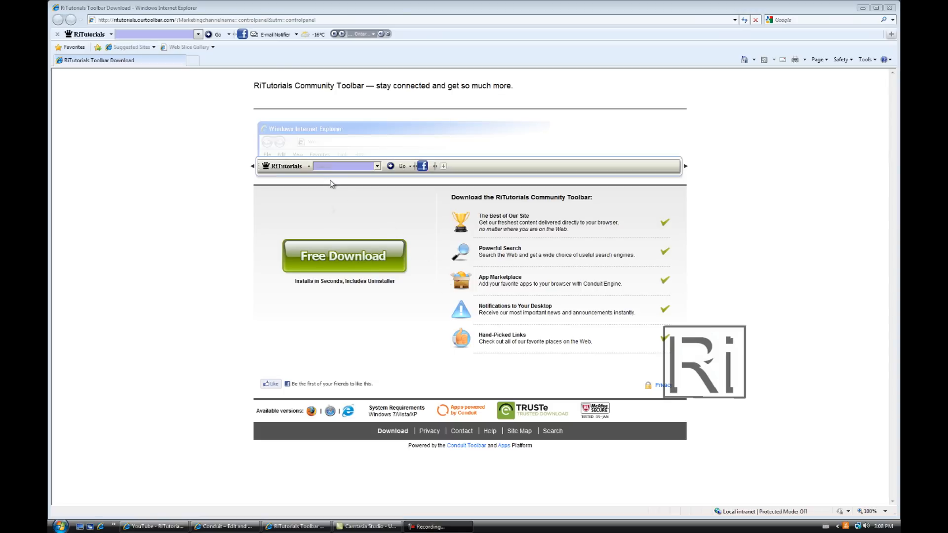
# Download RiTutorials.exe via Free Download, save it to the Desktop, and minimise the browser
pyautogui.click(308, 166)
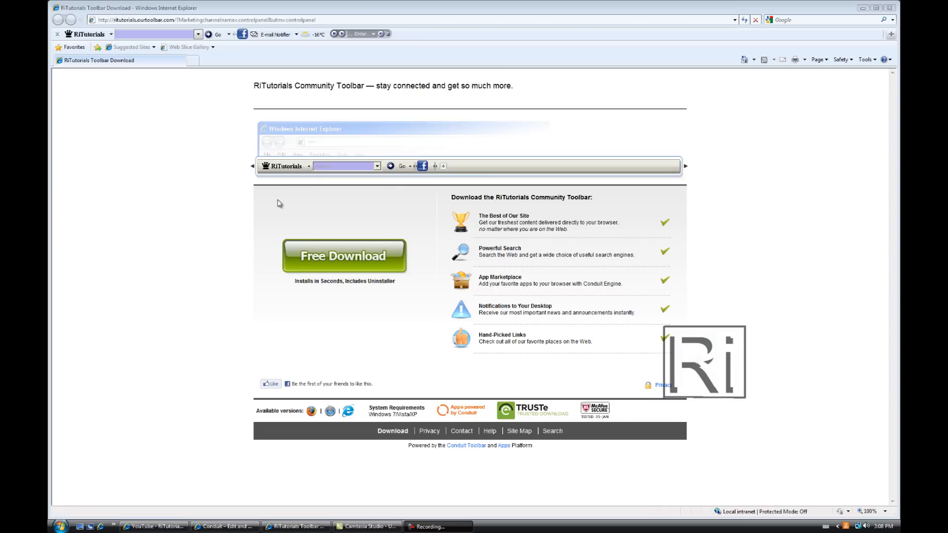
pyautogui.click(308, 166)
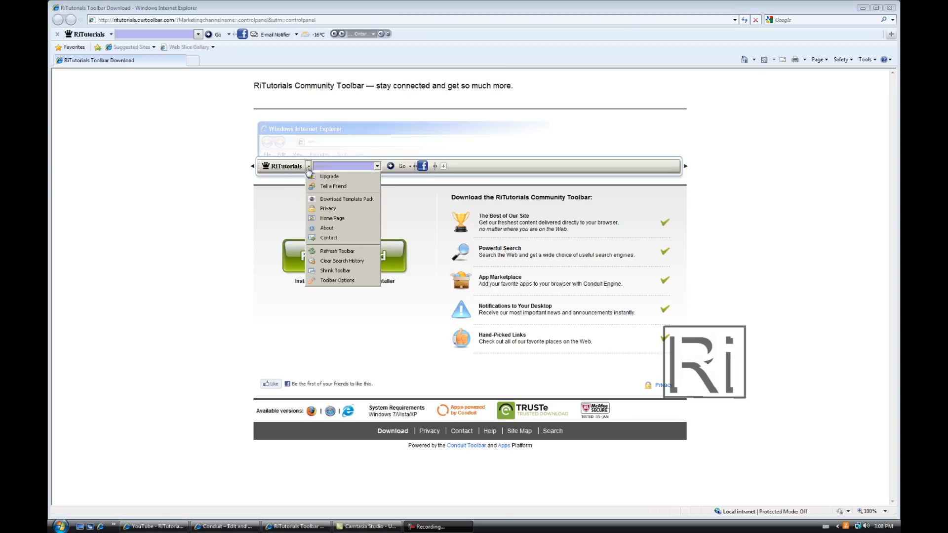
pyautogui.moveTo(344, 204)
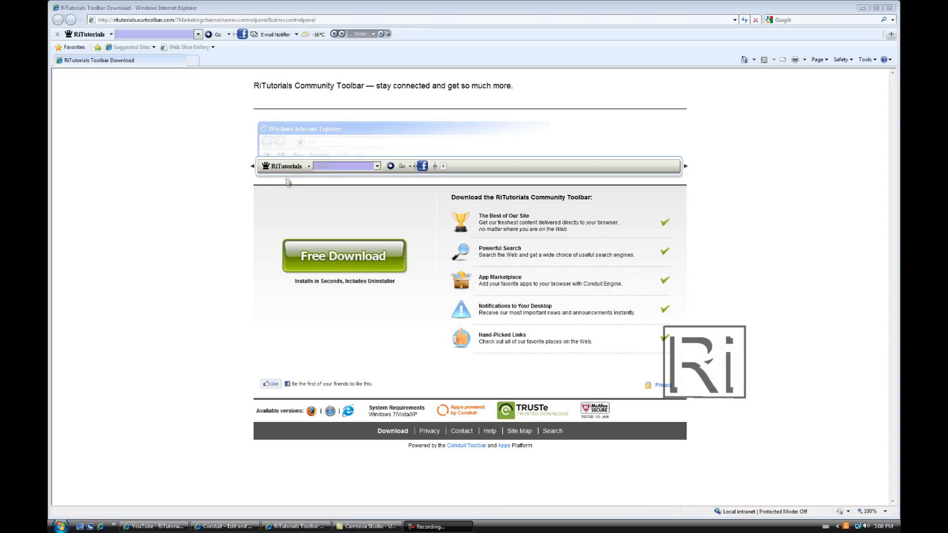
pyautogui.moveTo(343, 256)
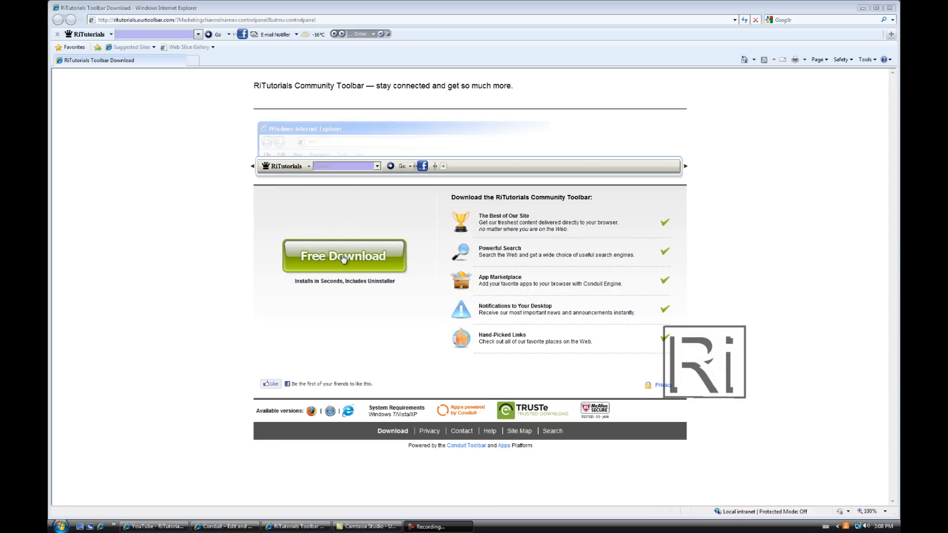
pyautogui.click(343, 255)
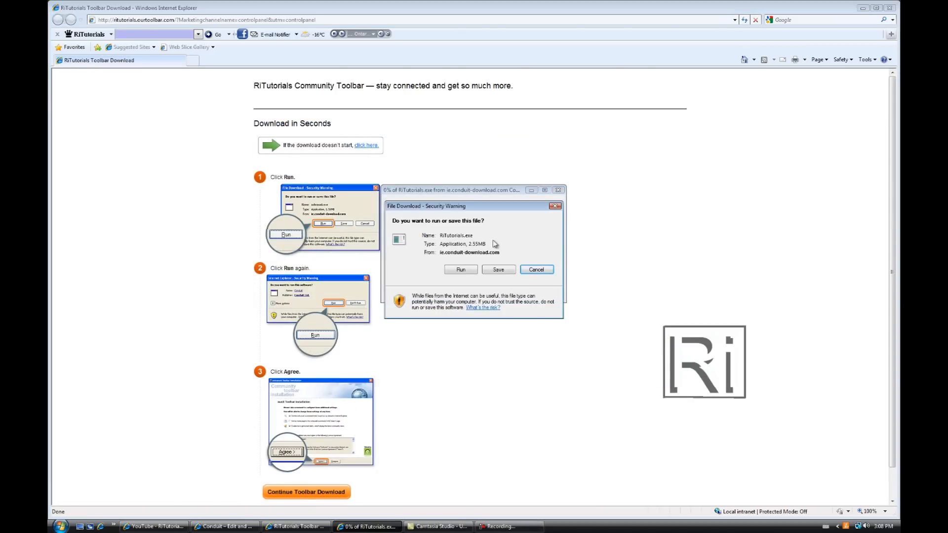
pyautogui.click(498, 269)
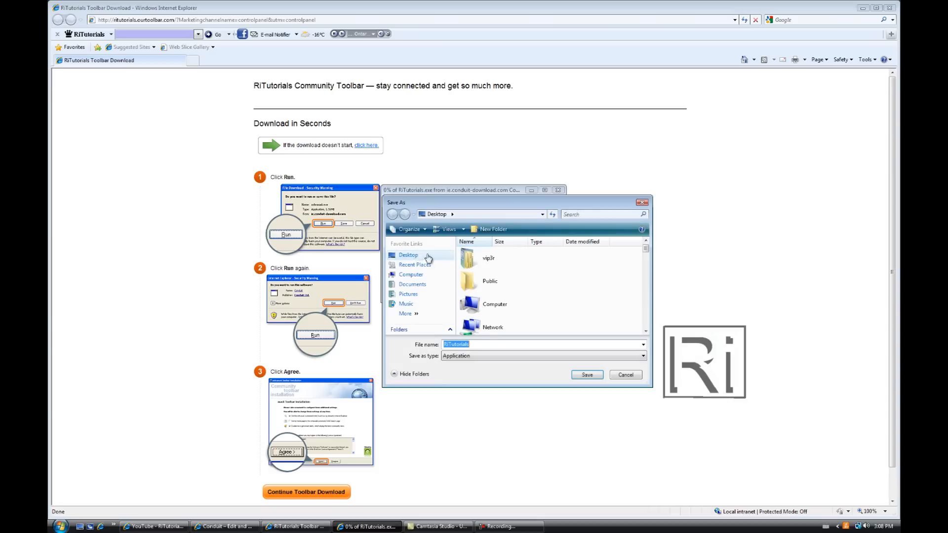
pyautogui.click(585, 376)
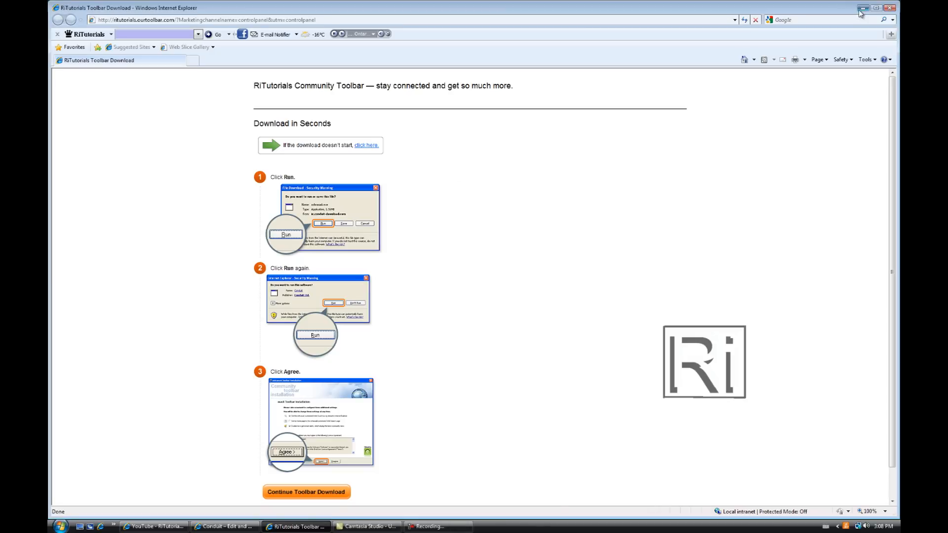
pyautogui.click(860, 8)
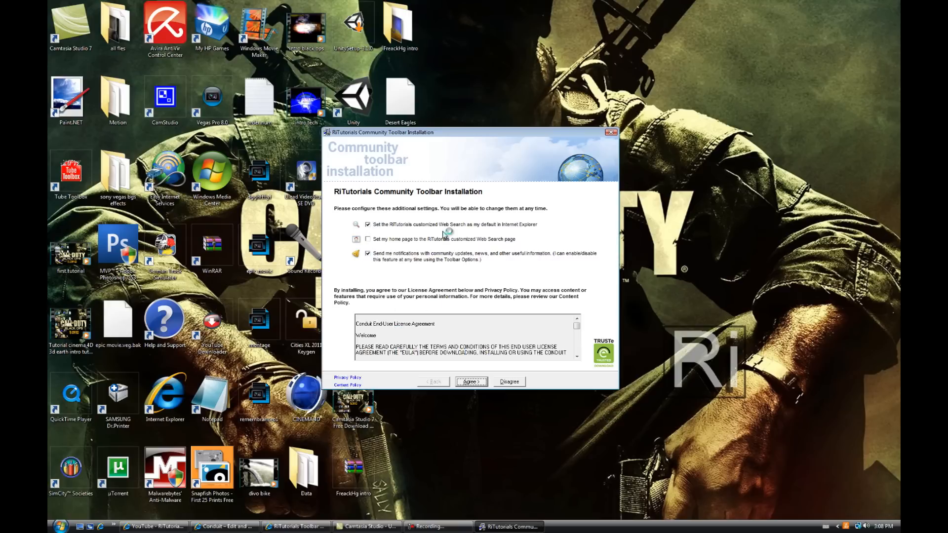
pyautogui.moveTo(459, 230)
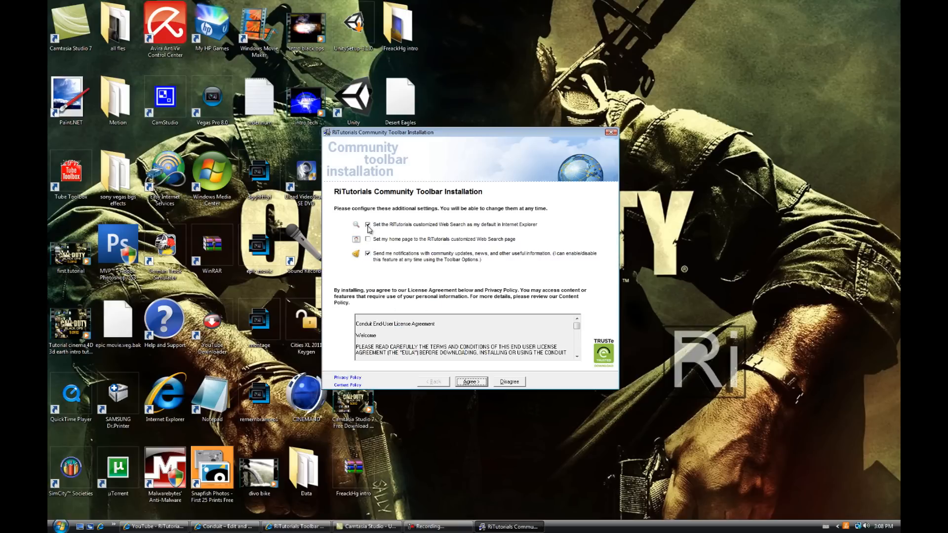
# Untick the default web search and desktop notifications options, then Agree to install the toolbar
pyautogui.click(367, 224)
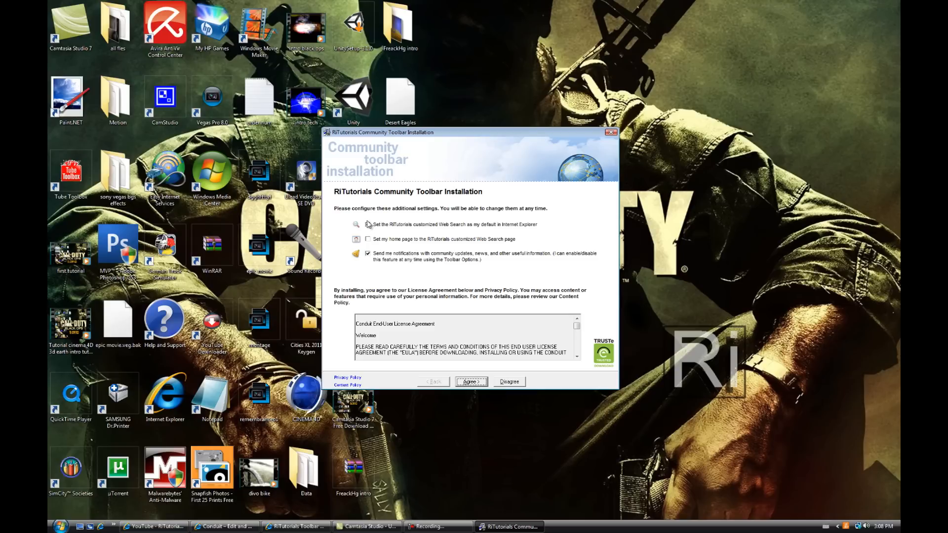
pyautogui.click(367, 253)
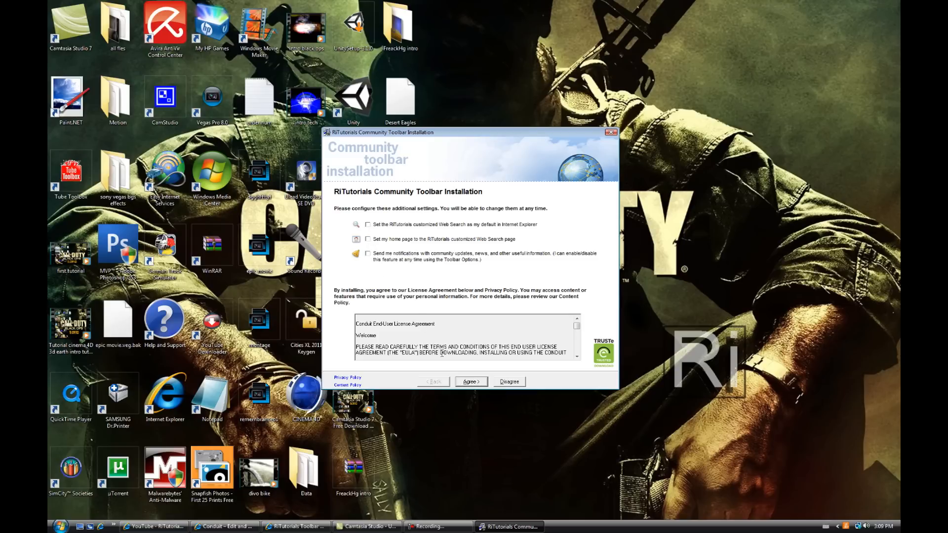
pyautogui.click(469, 381)
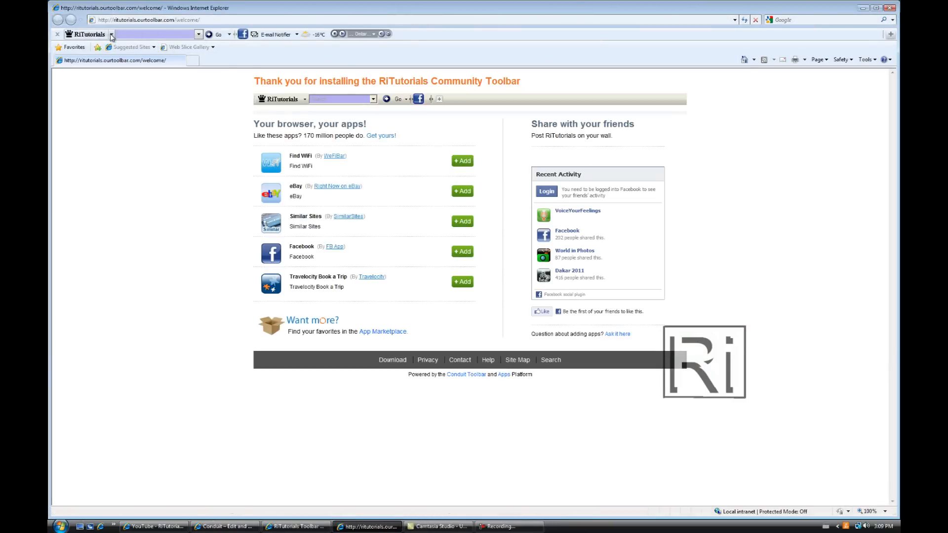
# Choose Download Template Pack from the RiTutorials toolbar to reach the Megaupload page
pyautogui.click(112, 33)
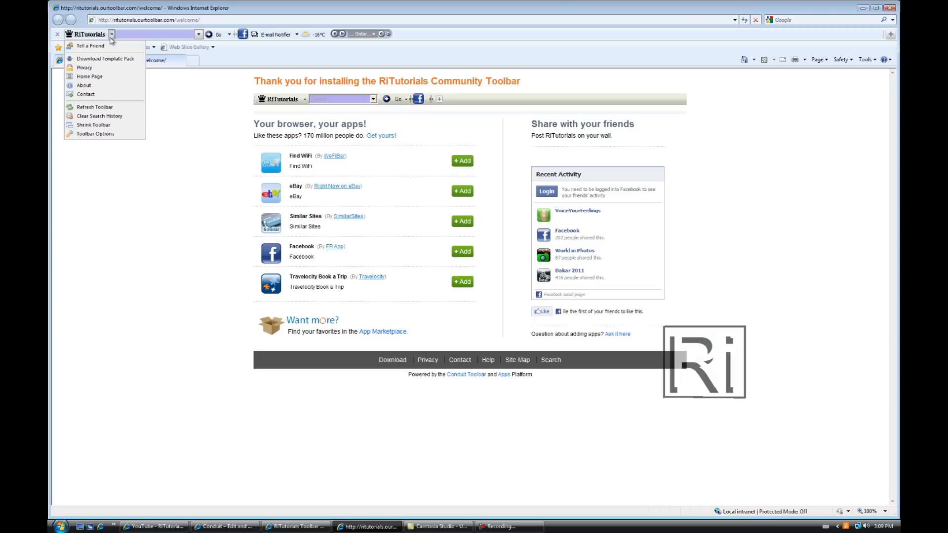
pyautogui.moveTo(105, 58)
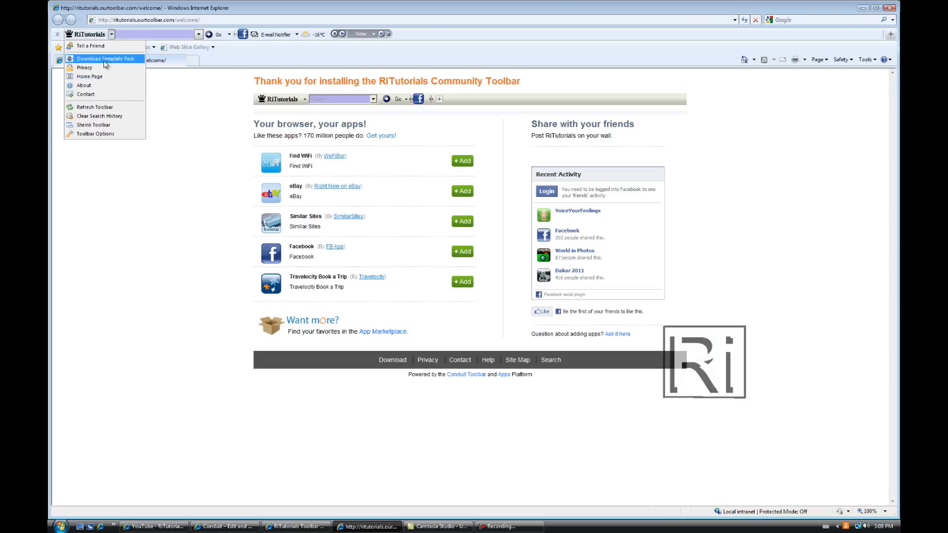
pyautogui.click(106, 58)
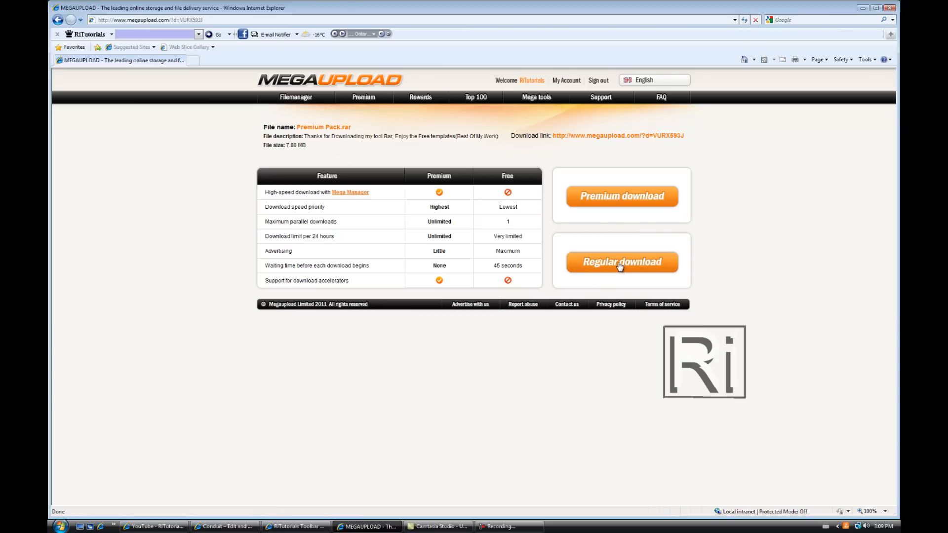
# Save Premium Pack.rar via Regular download to the desktop as 'gftffgt' instead of replacing the existing copy
pyautogui.click(621, 262)
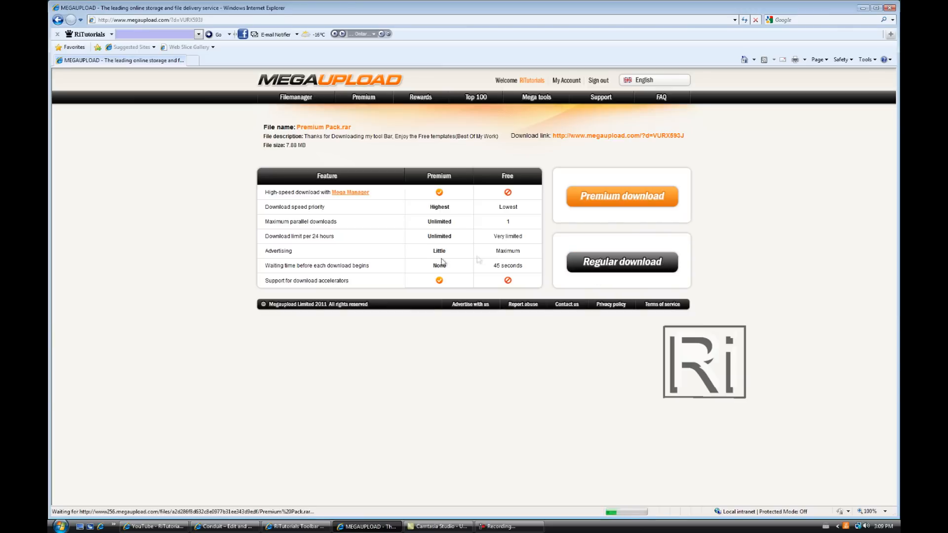
pyautogui.click(620, 261)
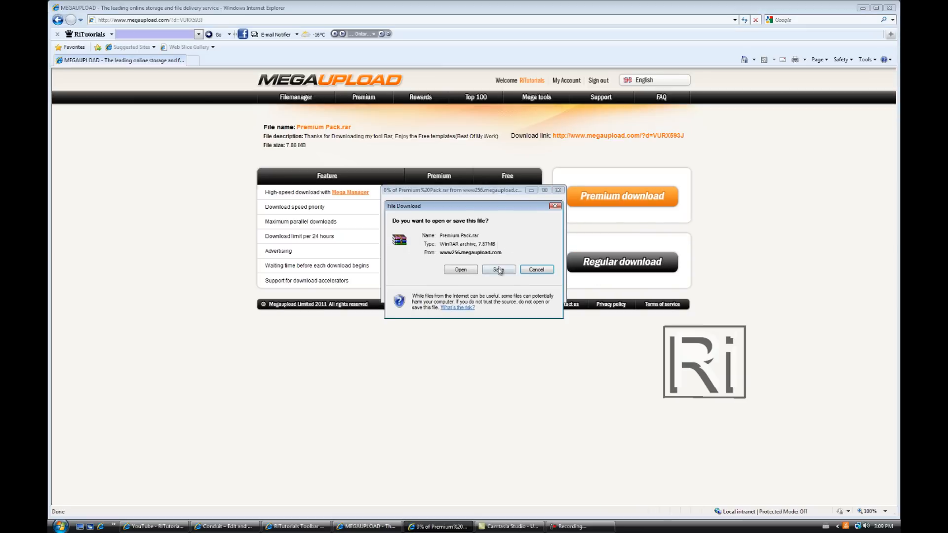
pyautogui.click(497, 268)
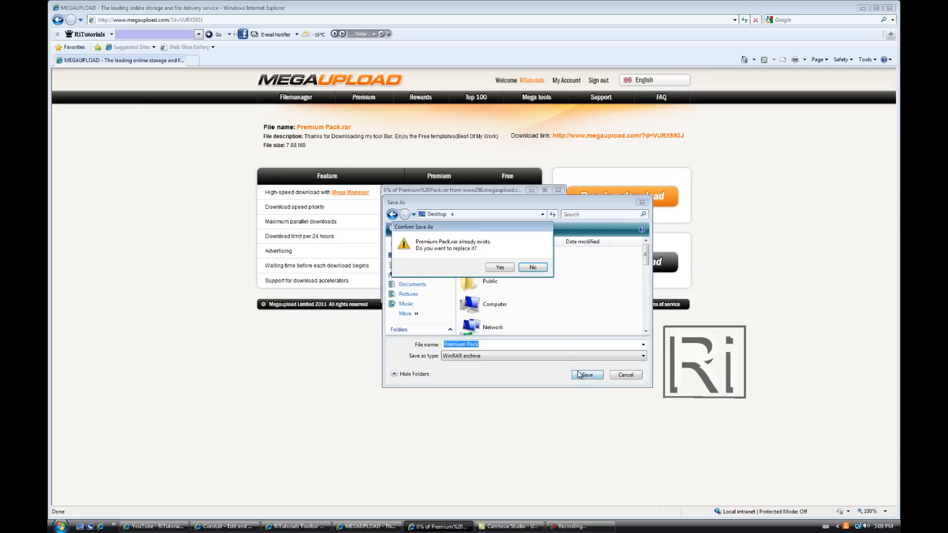
pyautogui.click(532, 267)
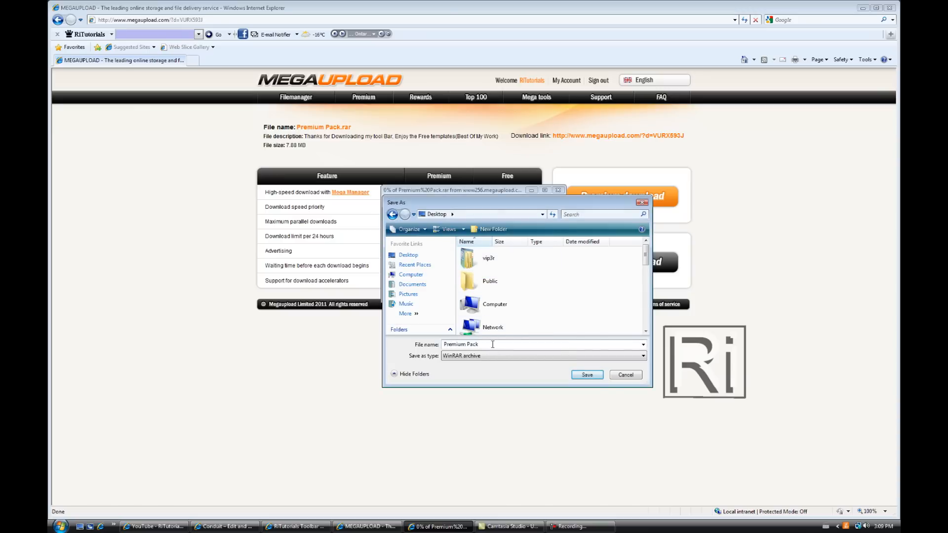
pyautogui.write('gftffgt')
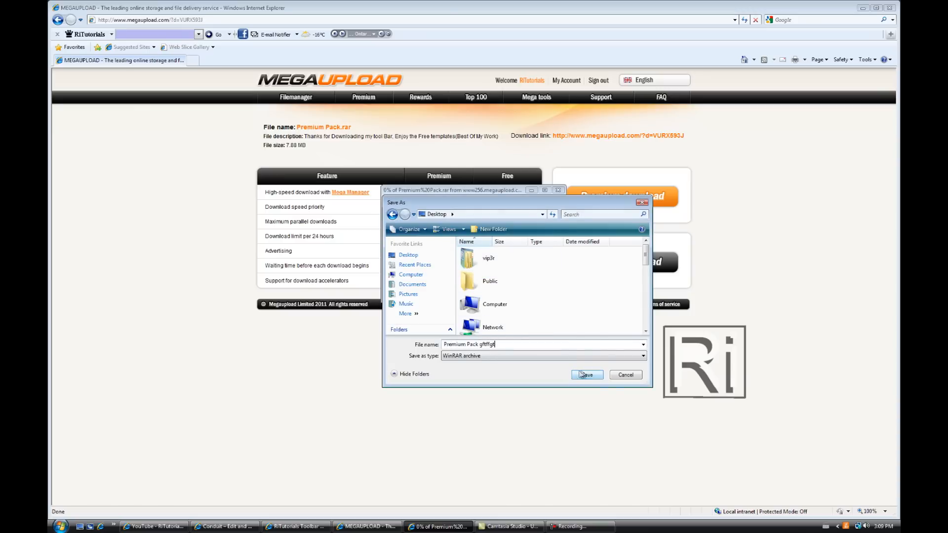
pyautogui.click(586, 374)
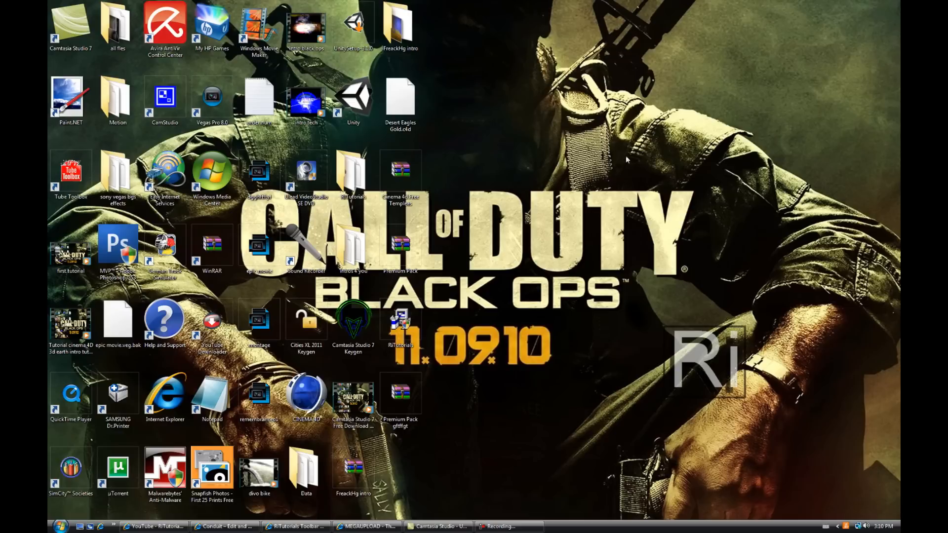
# Open the downloaded archive in WinRAR, dismiss the licence reminder, and extract the Premium Pack folder
pyautogui.click(399, 396)
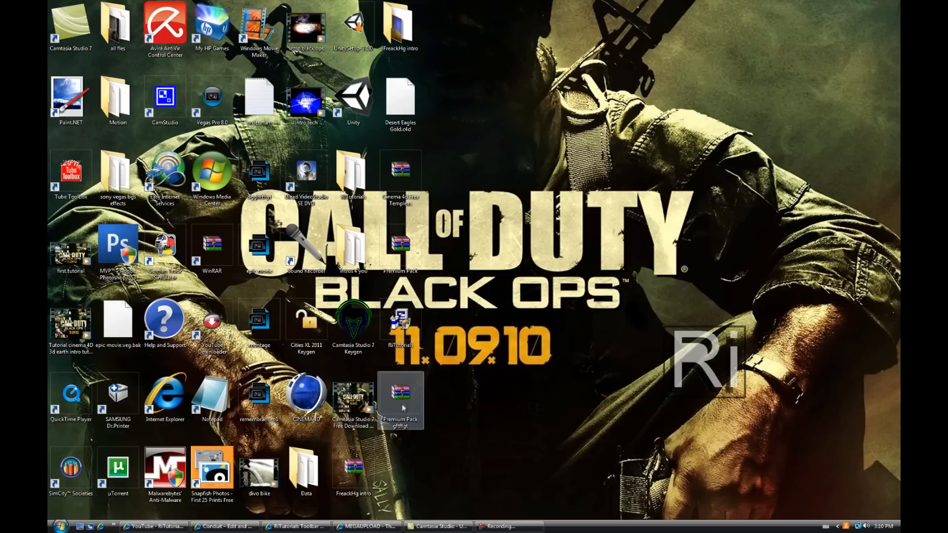
pyautogui.doubleClick(400, 392)
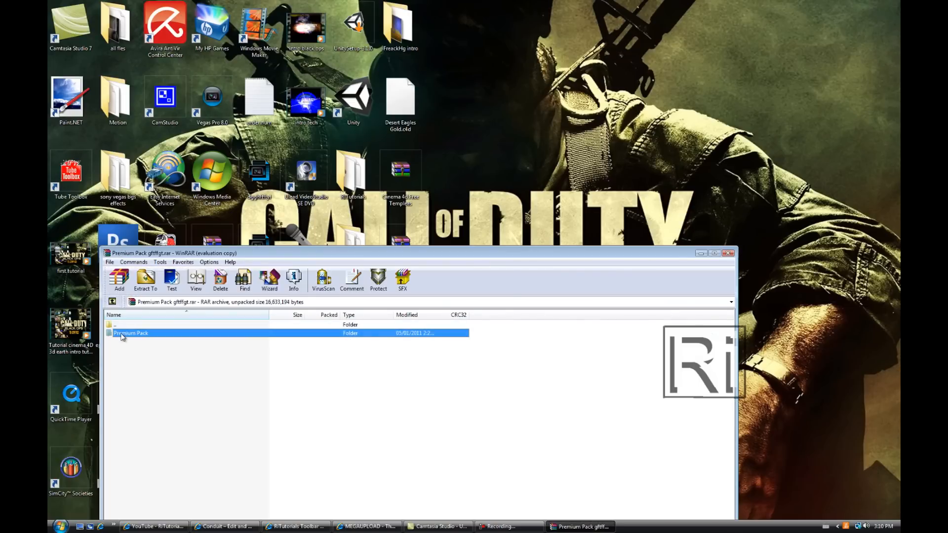
pyautogui.doubleClick(130, 332)
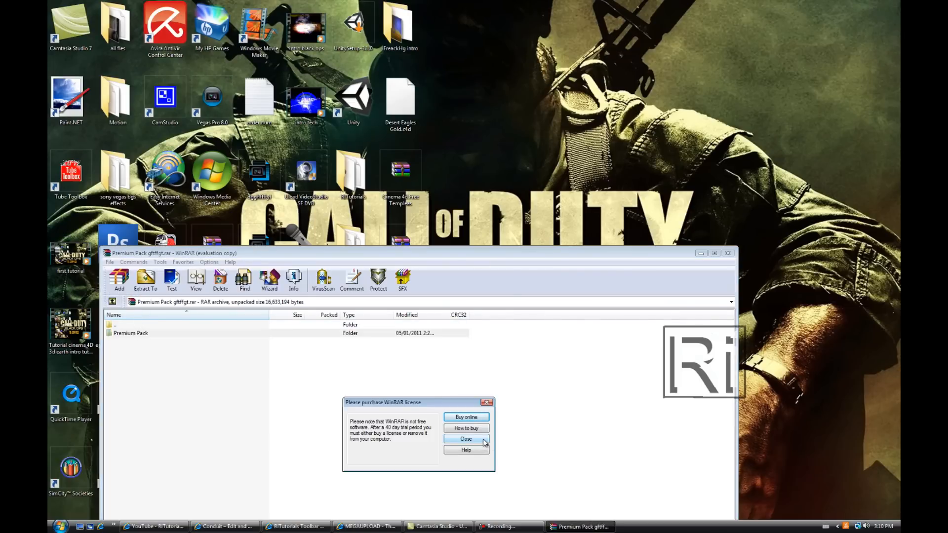
pyautogui.click(465, 438)
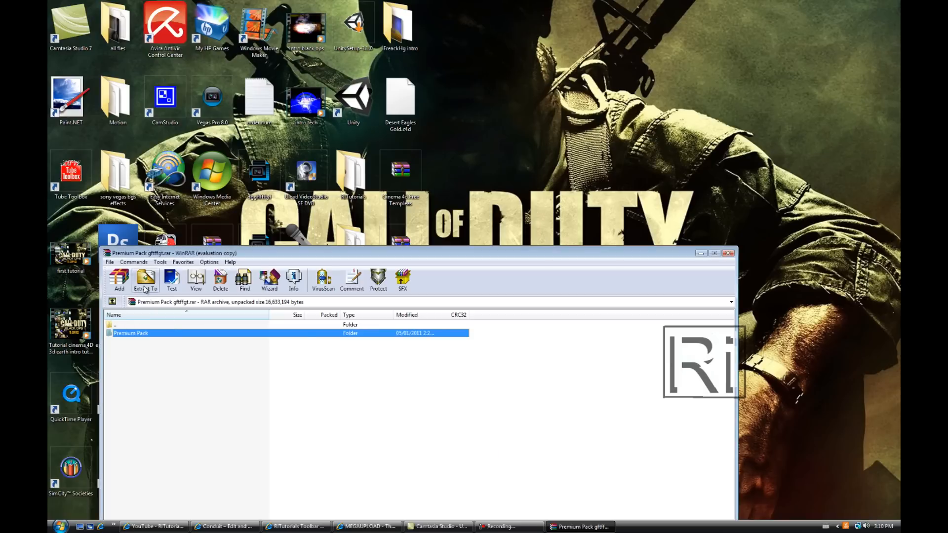
pyautogui.click(145, 279)
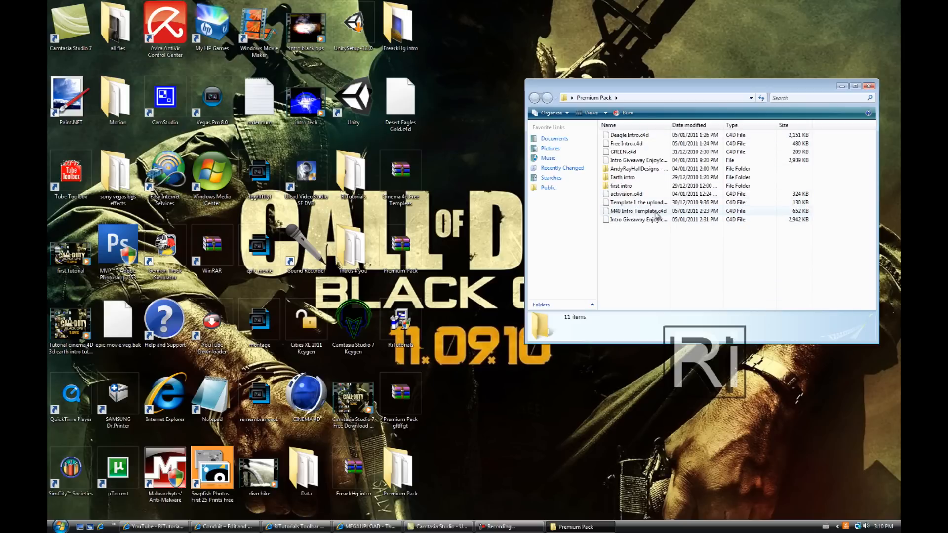
# Select M40 Intro Template.c4d in the Premium Pack folder to show its details
pyautogui.click(637, 211)
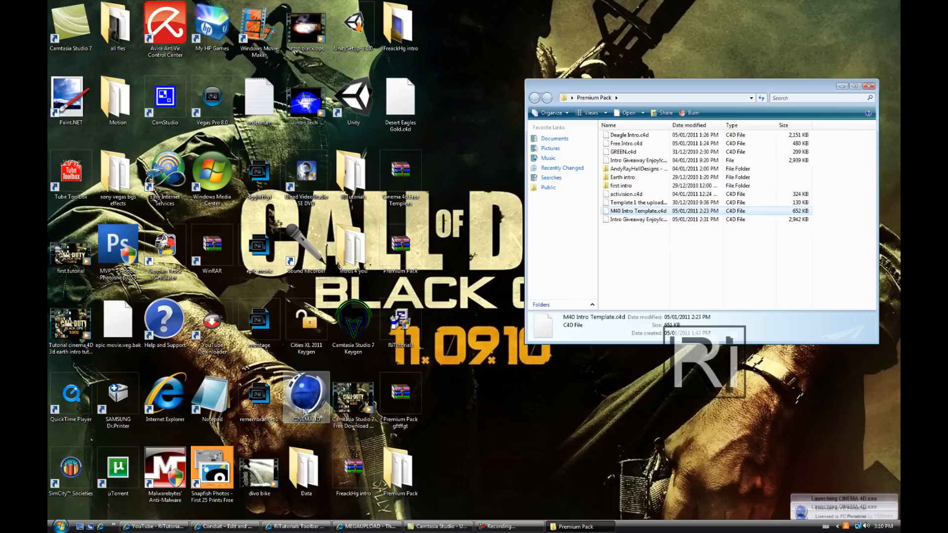